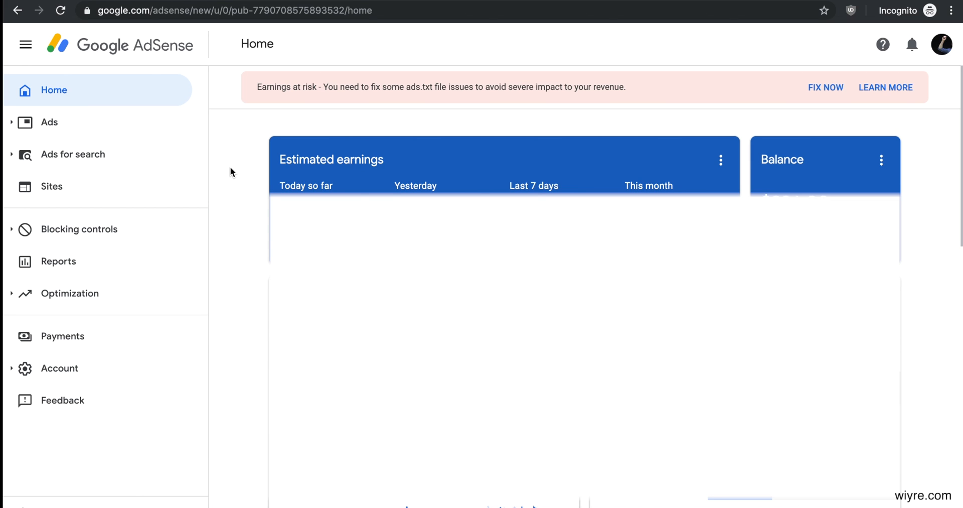
mouse_move(281, 97)
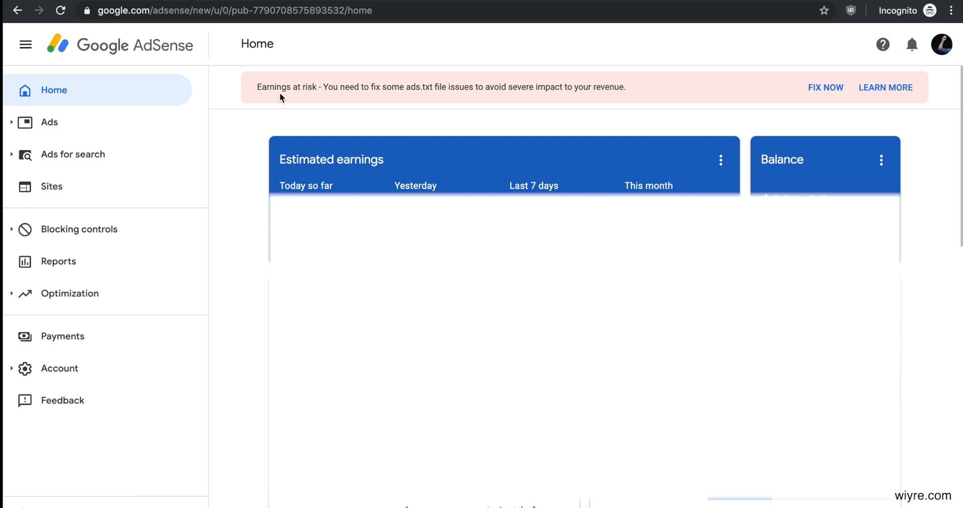
mouse_move(322, 91)
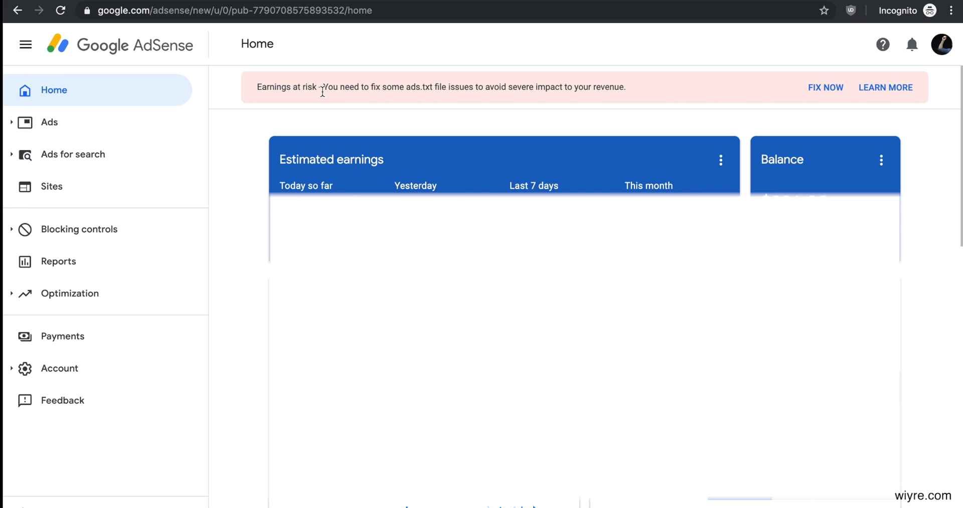
mouse_move(826, 87)
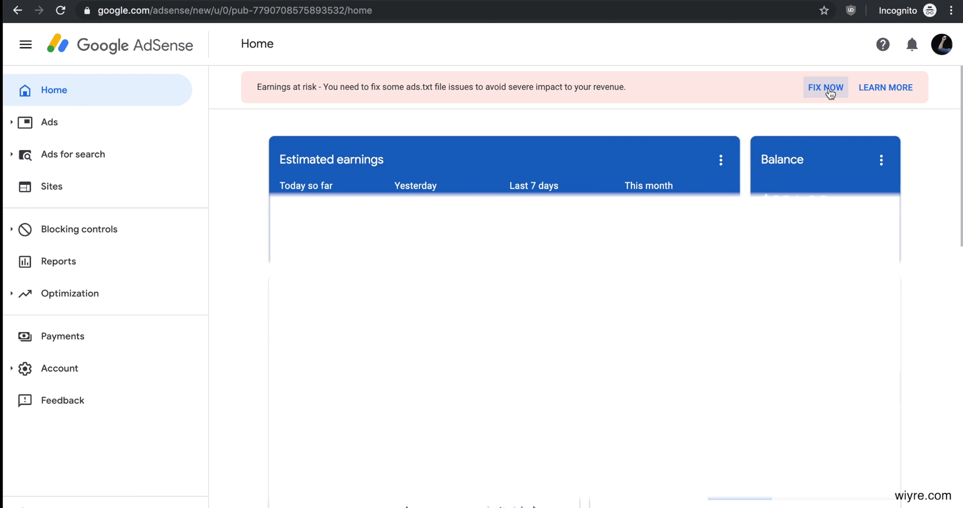
Step: Download the AdSense ads.txt for the sites and view its google.com DIRECT publisher line
click(51, 187)
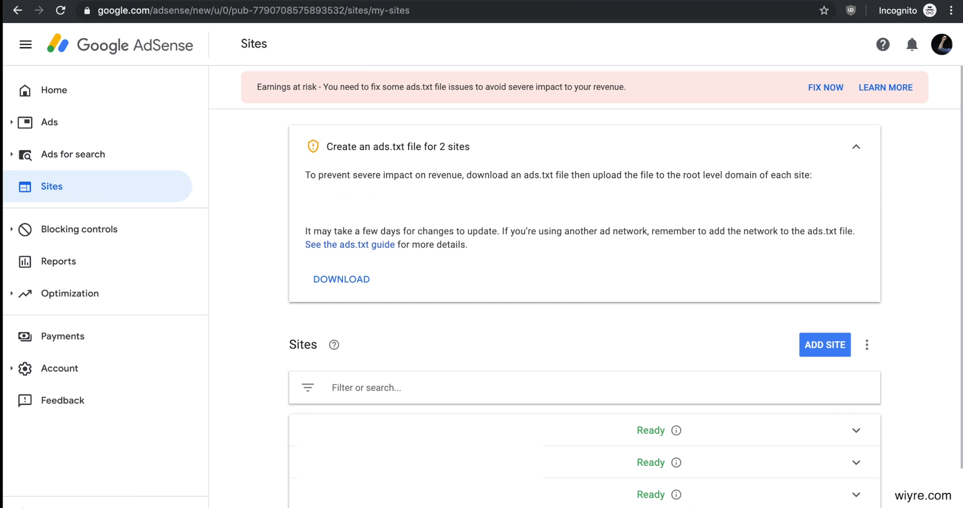
mouse_move(375, 153)
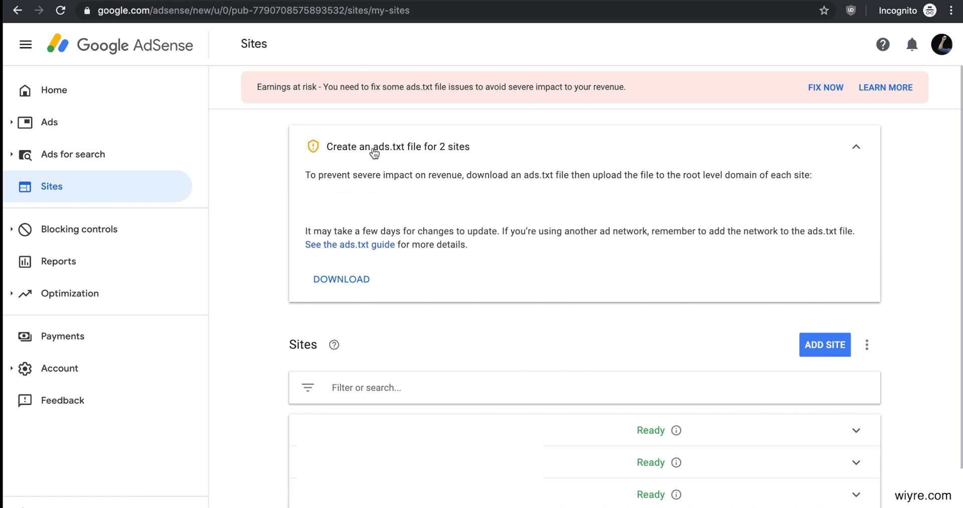
mouse_move(436, 157)
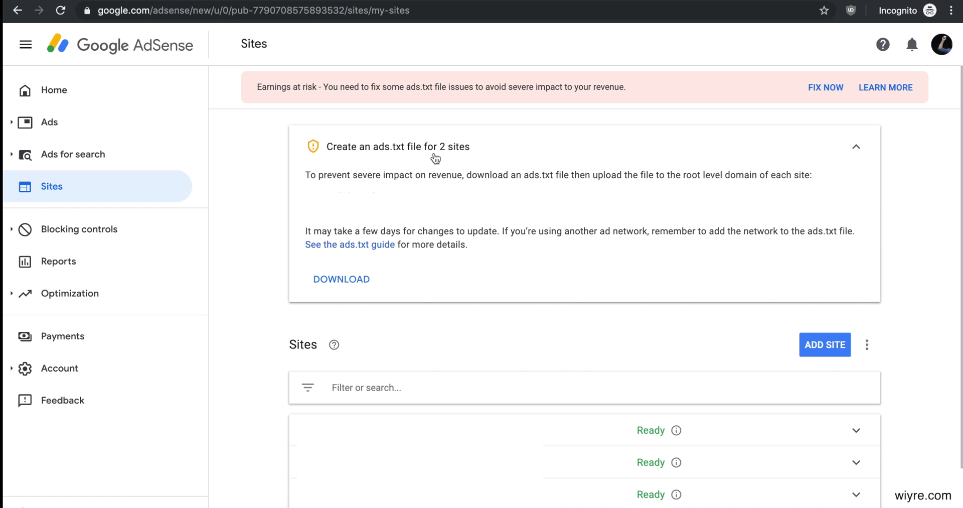
mouse_move(423, 161)
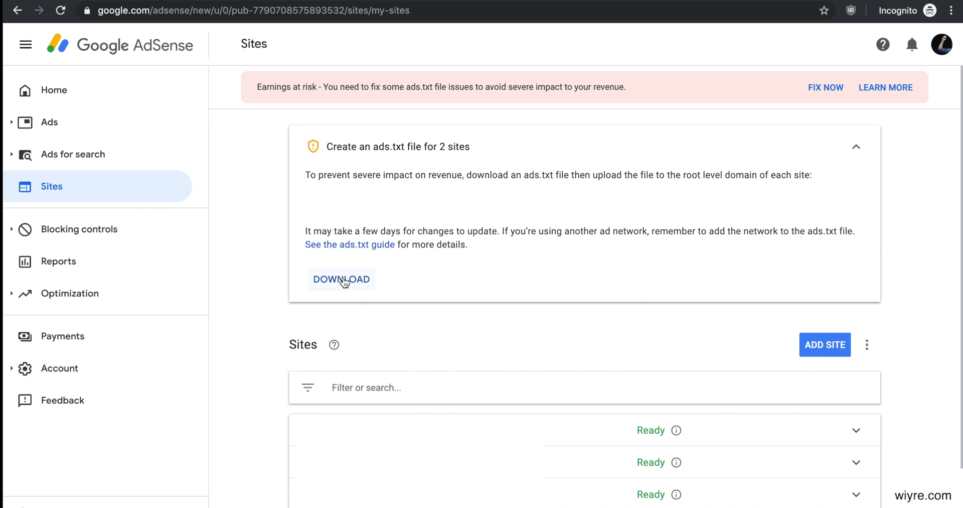
click(341, 279)
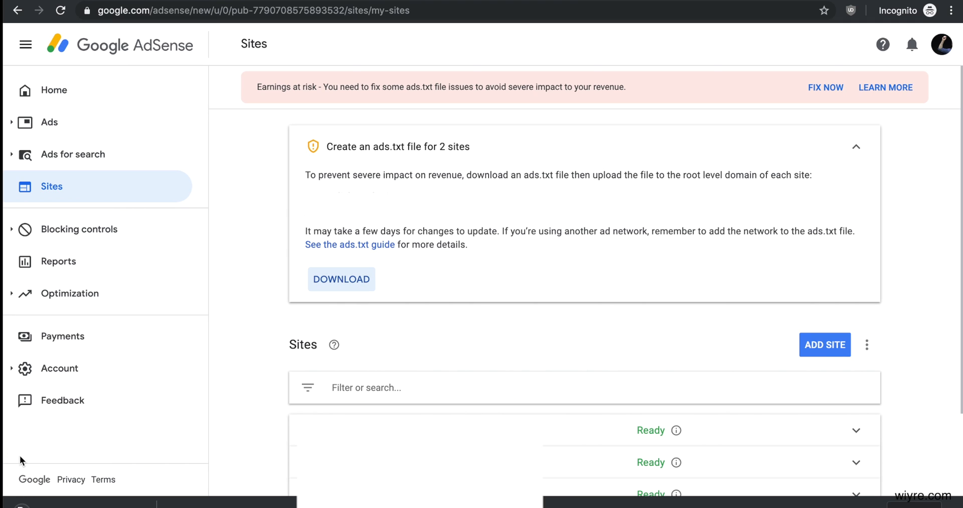
click(341, 279)
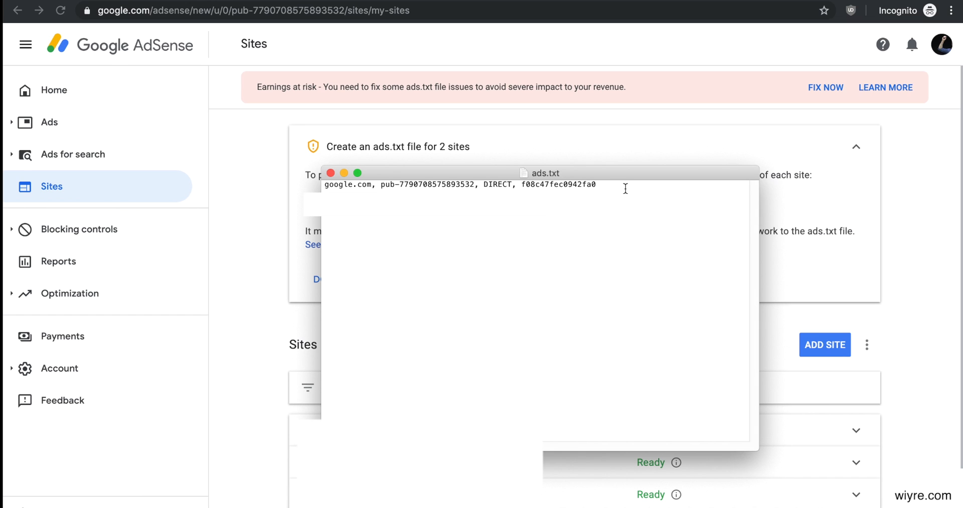
mouse_move(511, 154)
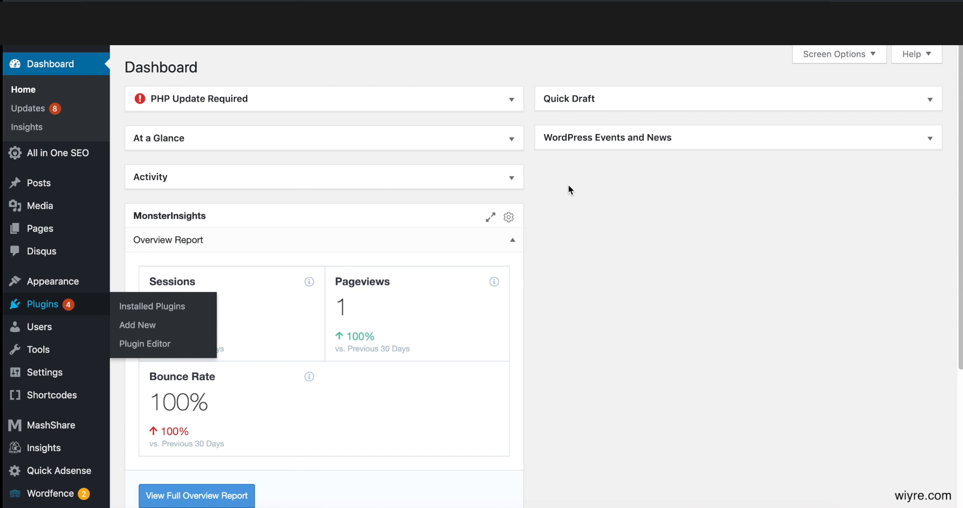
Step: Install and activate mndpsingh287's File Manager plugin, adding WP File Manager to the admin menu
click(151, 306)
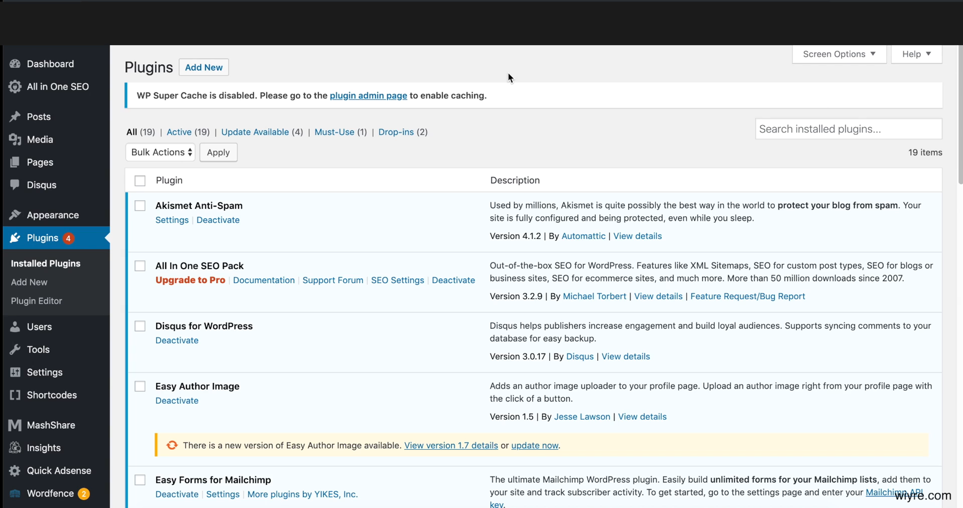
mouse_move(491, 72)
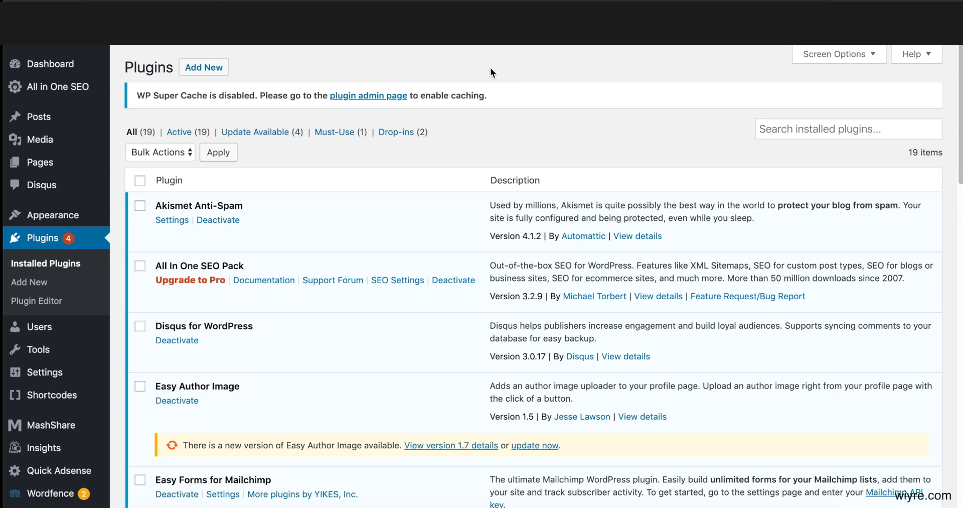
mouse_move(218, 68)
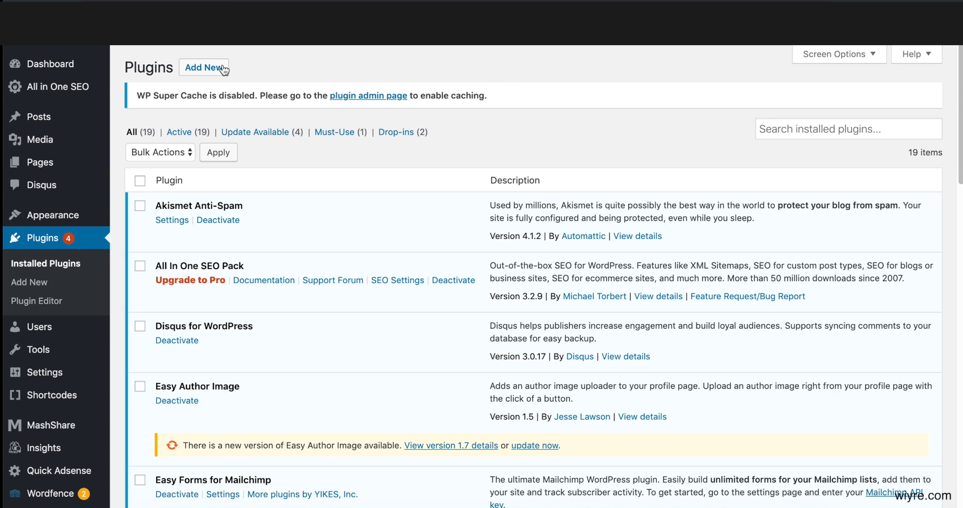
mouse_move(753, 113)
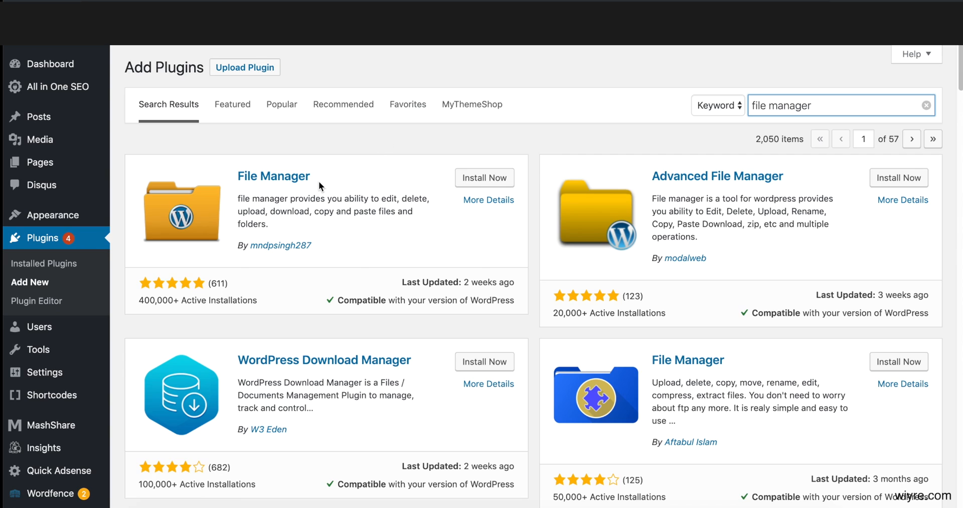
click(484, 178)
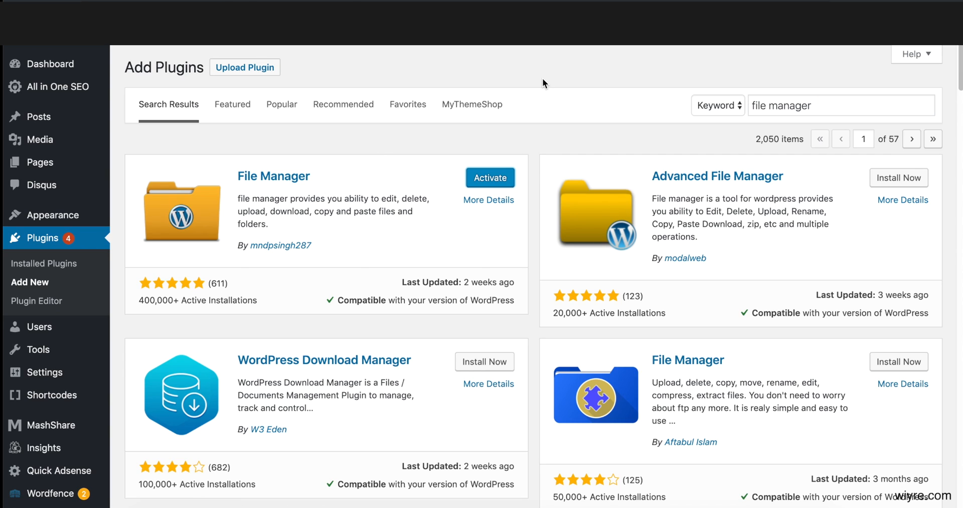
mouse_move(491, 178)
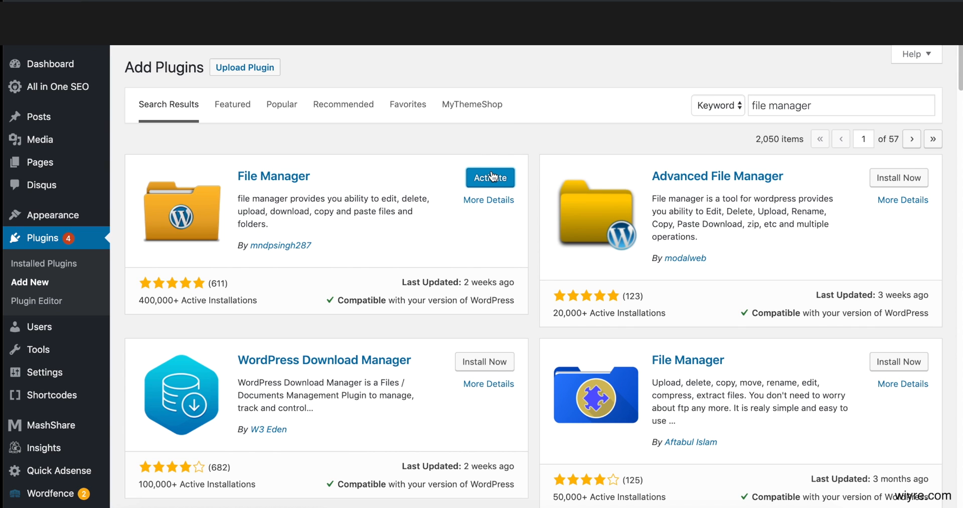
click(489, 178)
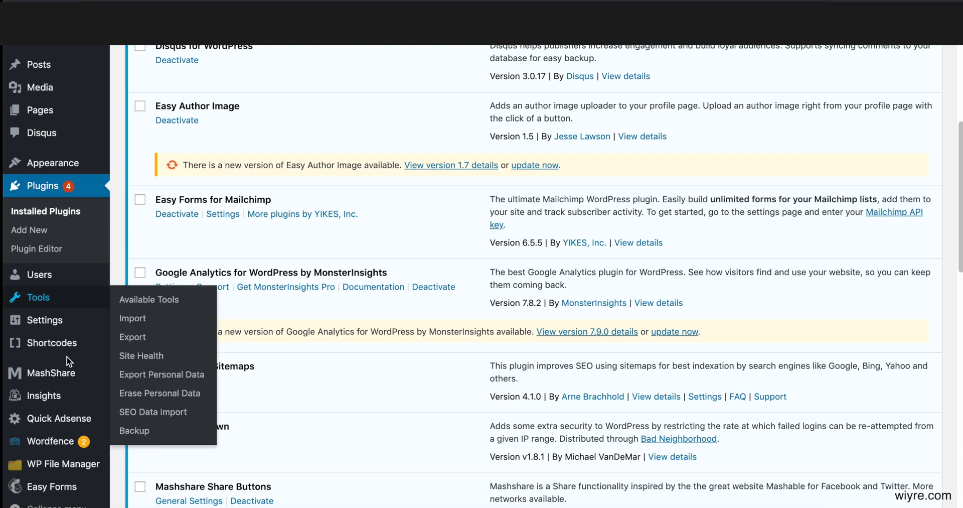
mouse_move(63, 463)
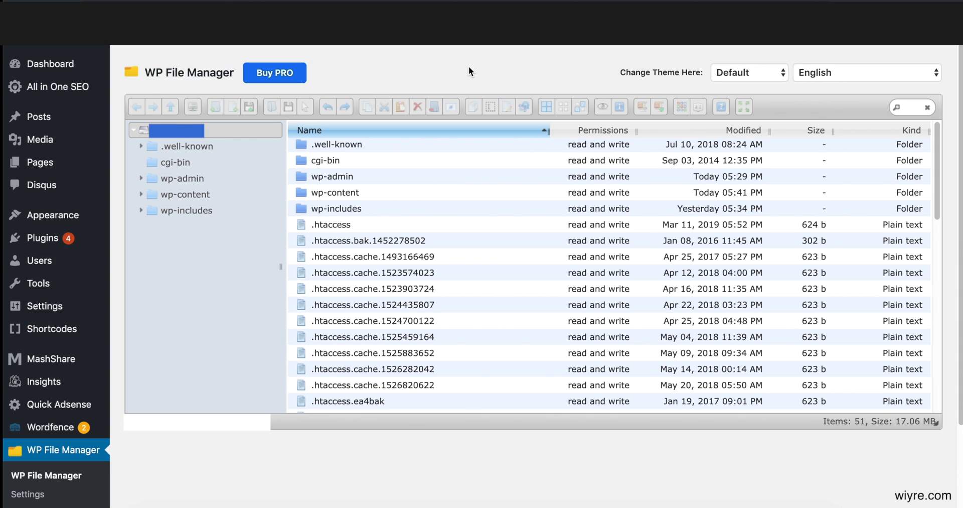
mouse_move(499, 54)
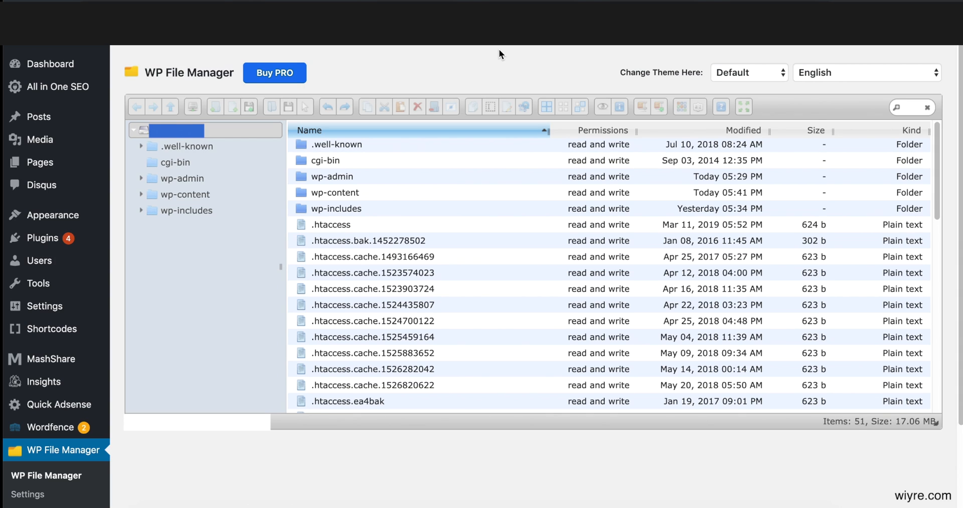
Step: Create a new plain-text file named ads.txt in the site's root folder
click(330, 225)
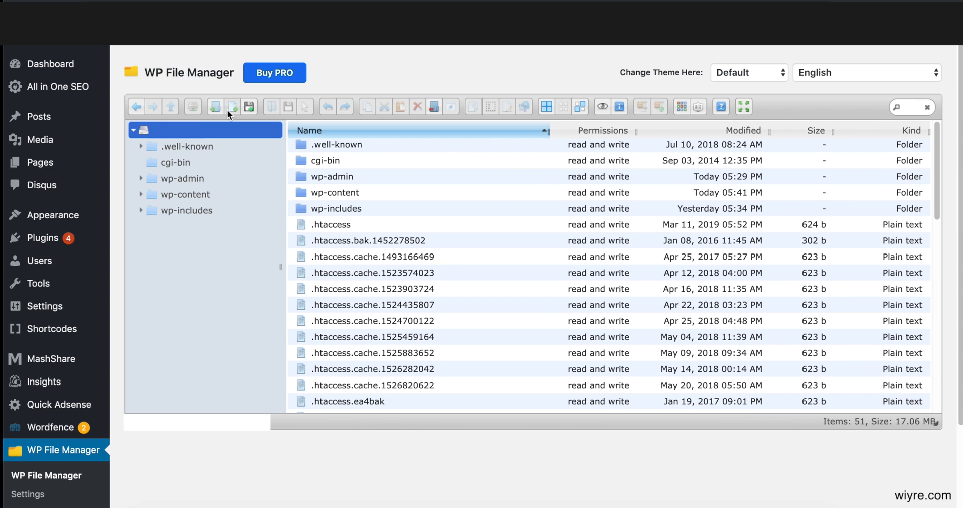
click(232, 108)
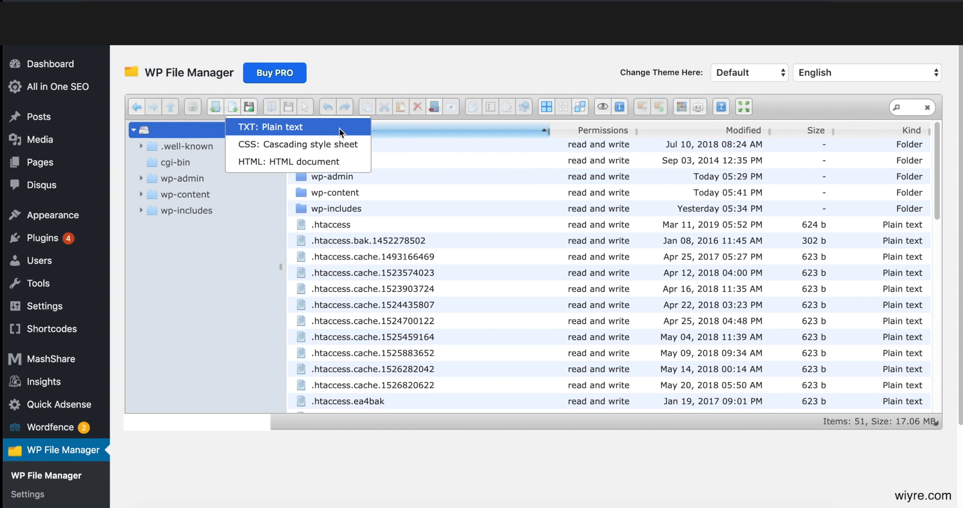
mouse_move(310, 129)
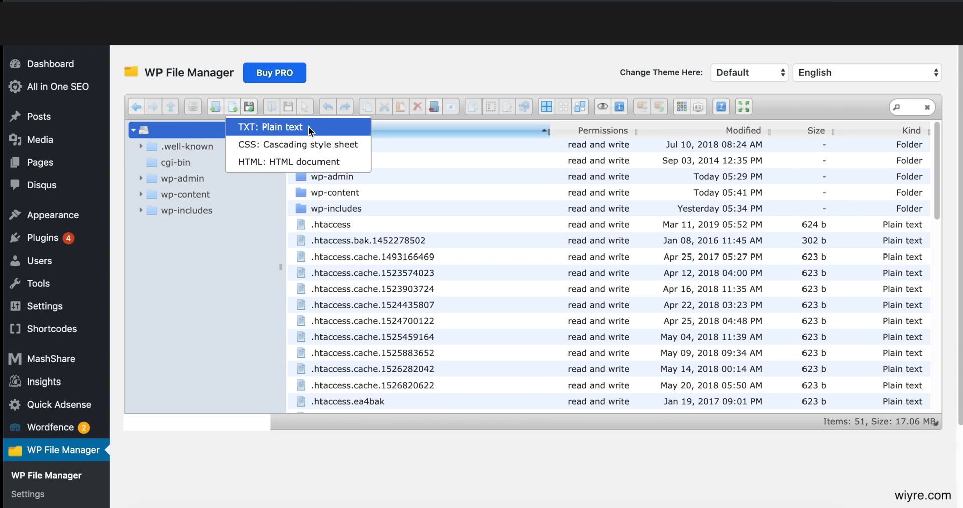
click(270, 126)
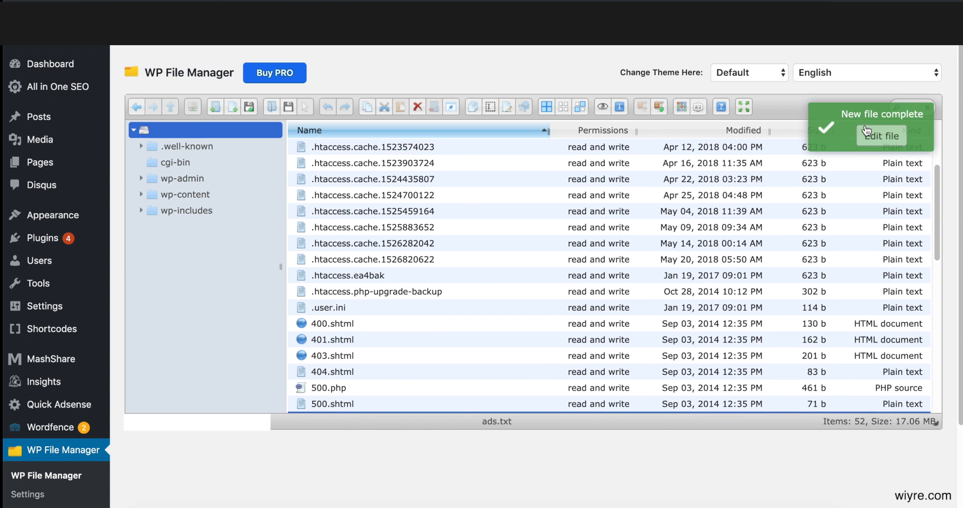
mouse_move(486, 267)
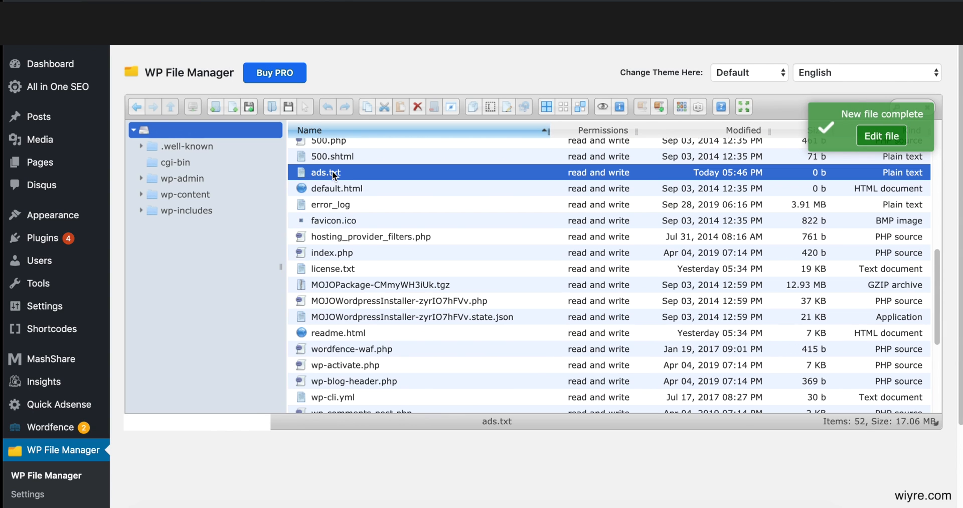
Step: Edit ads.txt in the Code Editor, add the google.com DIRECT publisher line and save it (58 bytes)
right_click(325, 173)
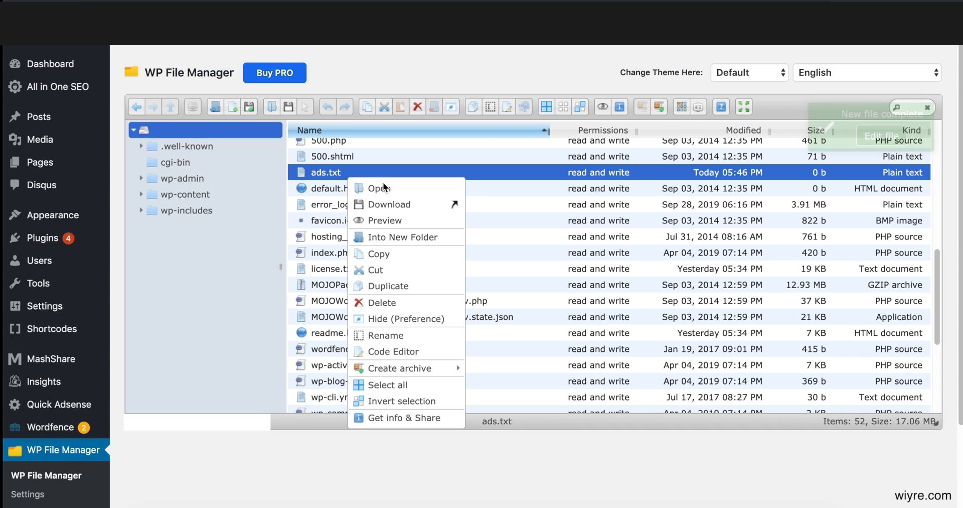
click(464, 243)
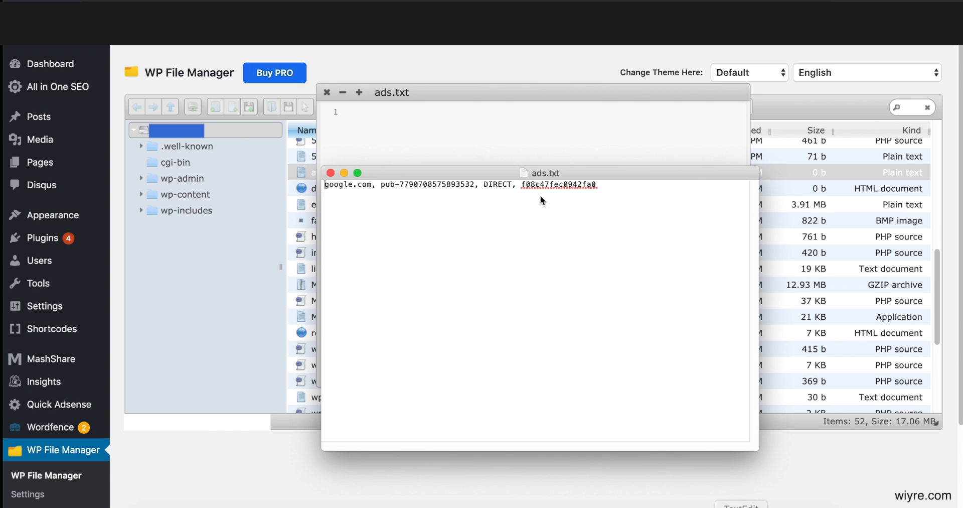
triple_click(460, 185)
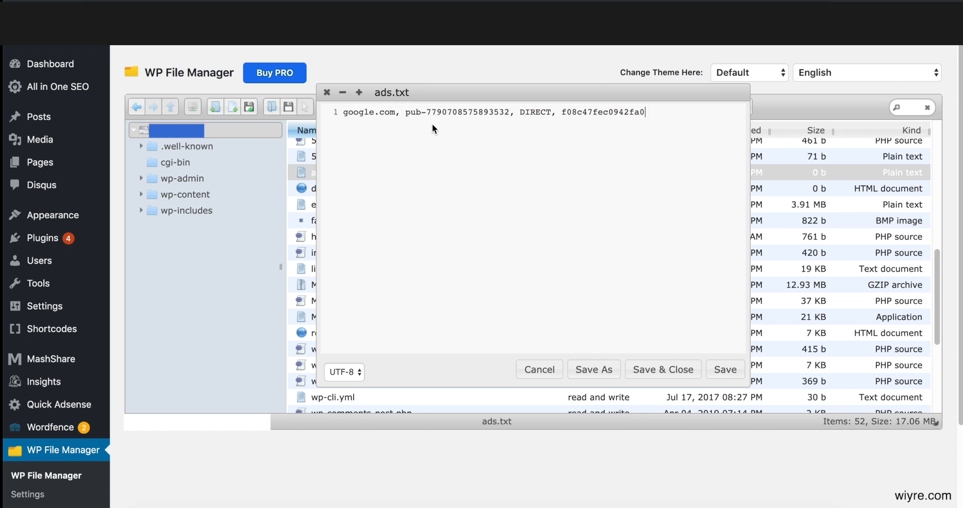
mouse_move(405, 93)
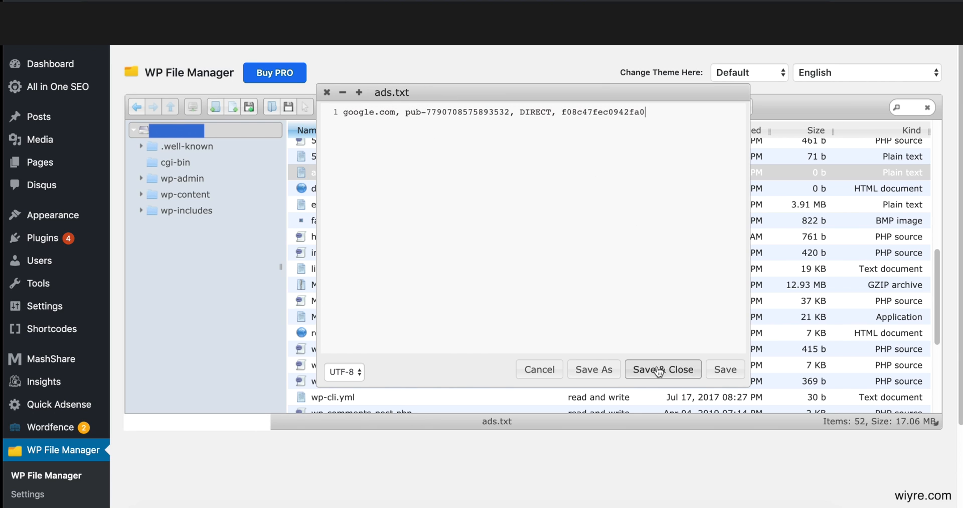
click(663, 369)
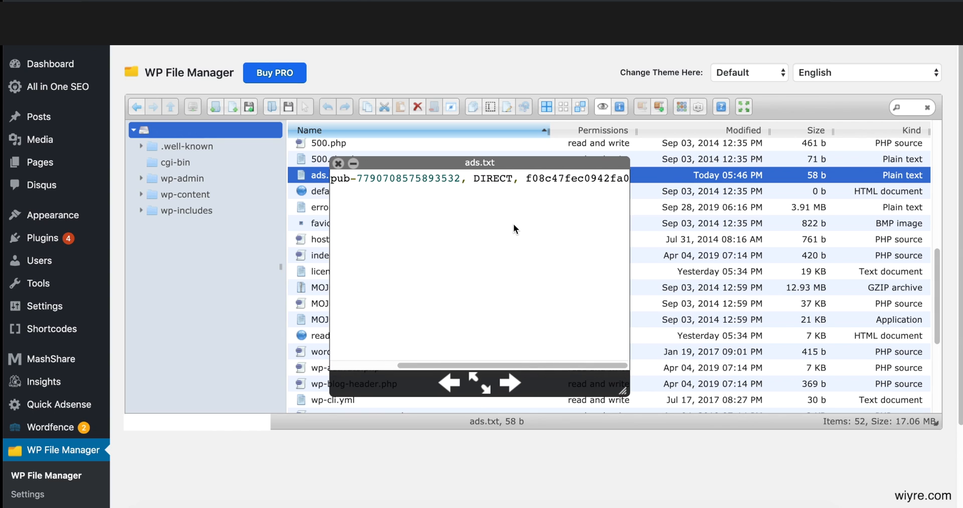
click(338, 162)
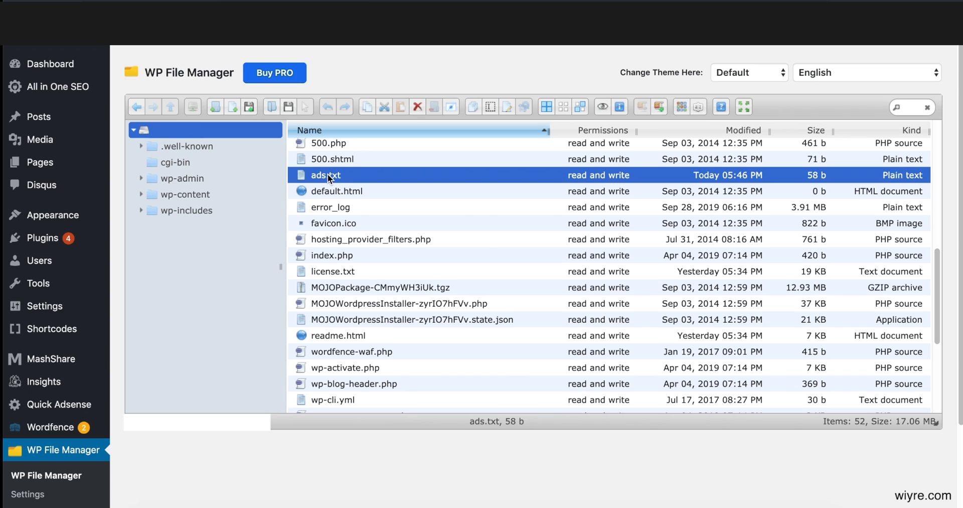
mouse_move(473, 72)
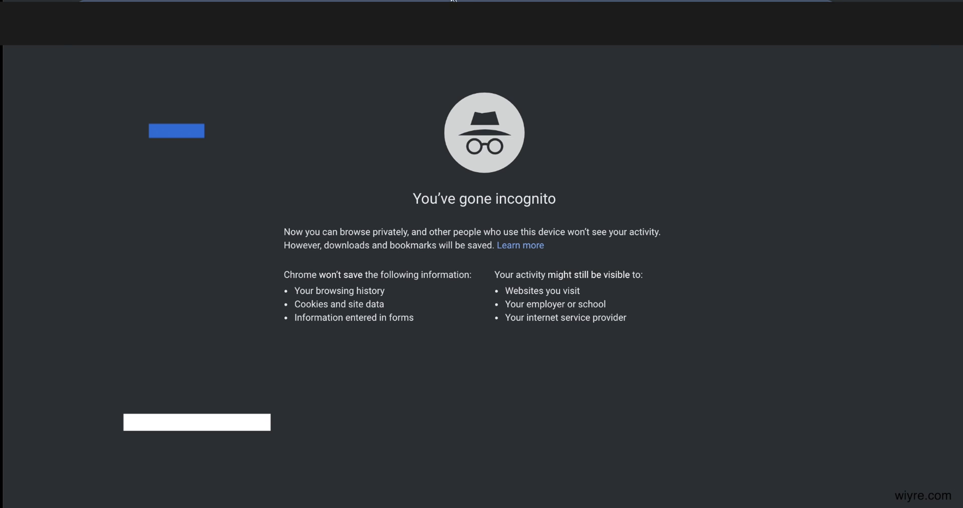
Step: Load wiyre.com/ads.txt in an incognito window, showing the google.com DIRECT line live
text(wealthfront.com)
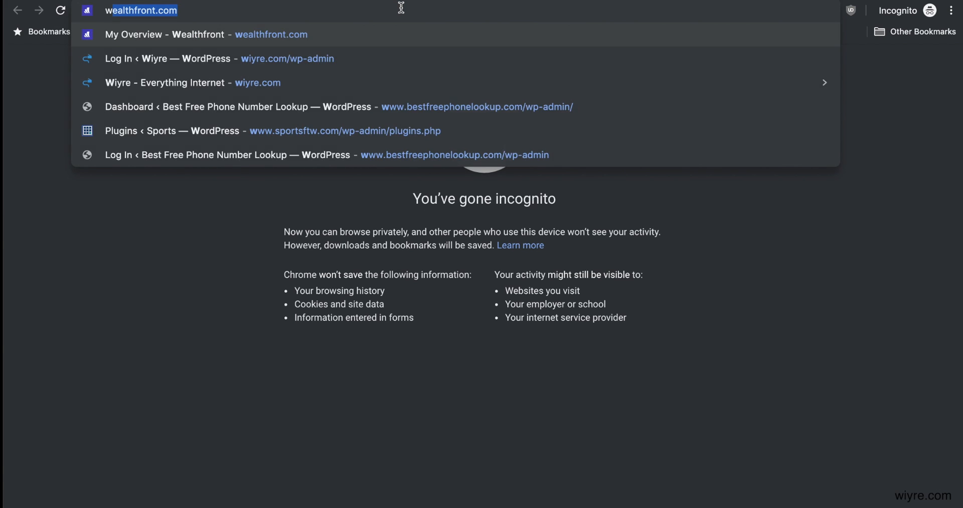
text(wiyre.com/ads.txt)
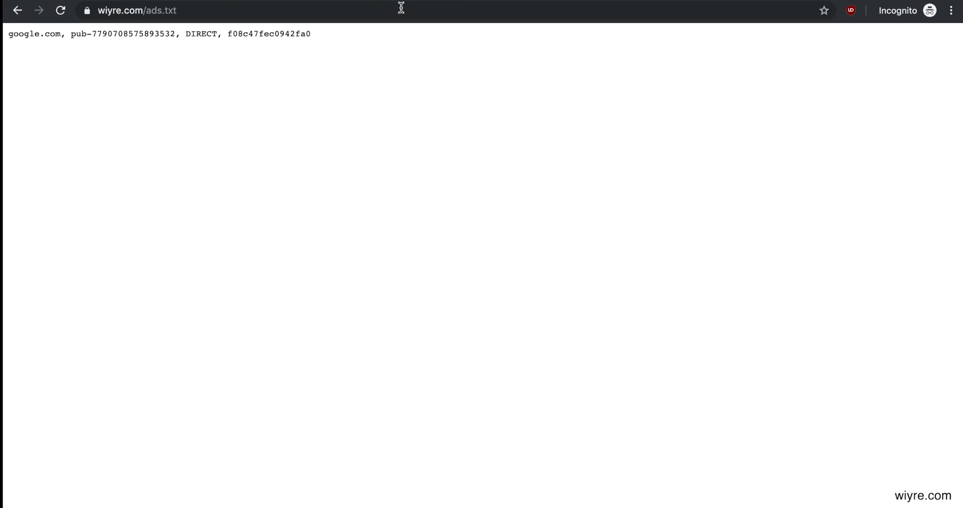
mouse_move(310, 31)
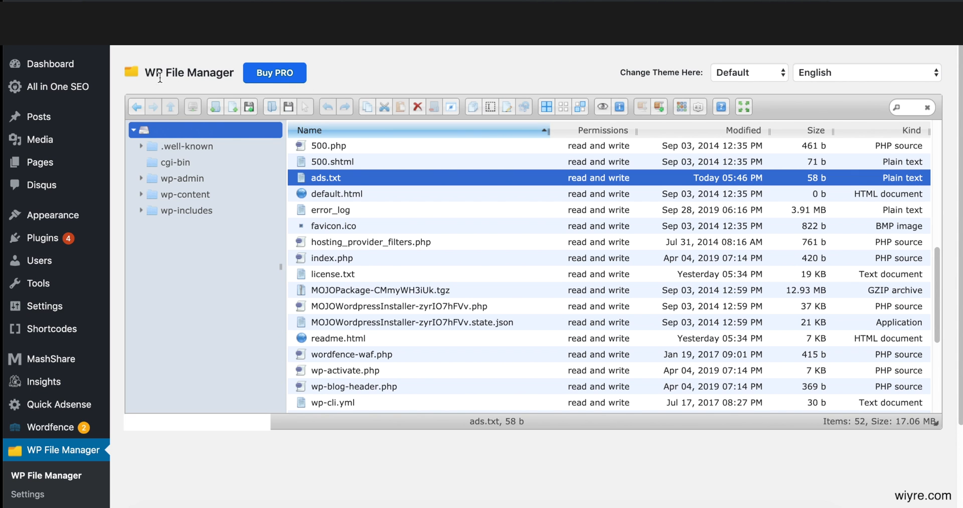
mouse_move(443, 67)
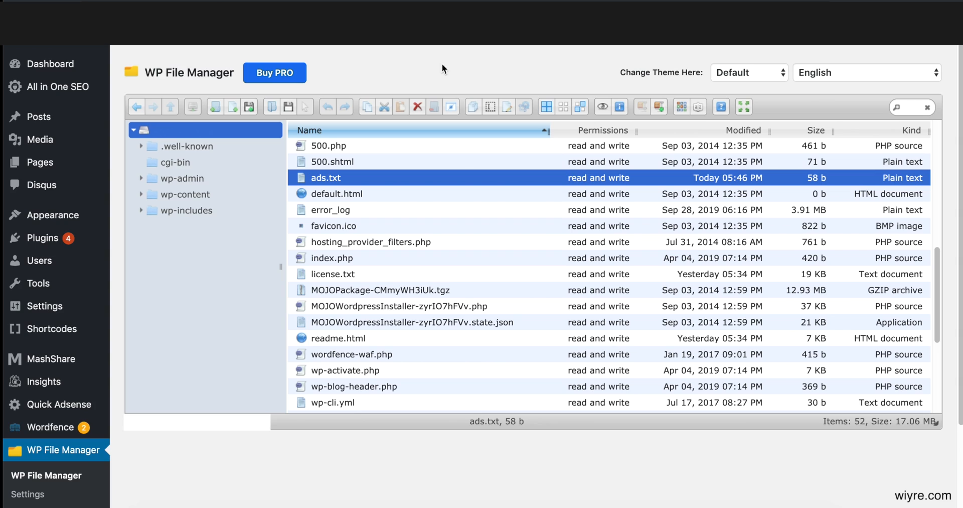
mouse_move(144, 86)
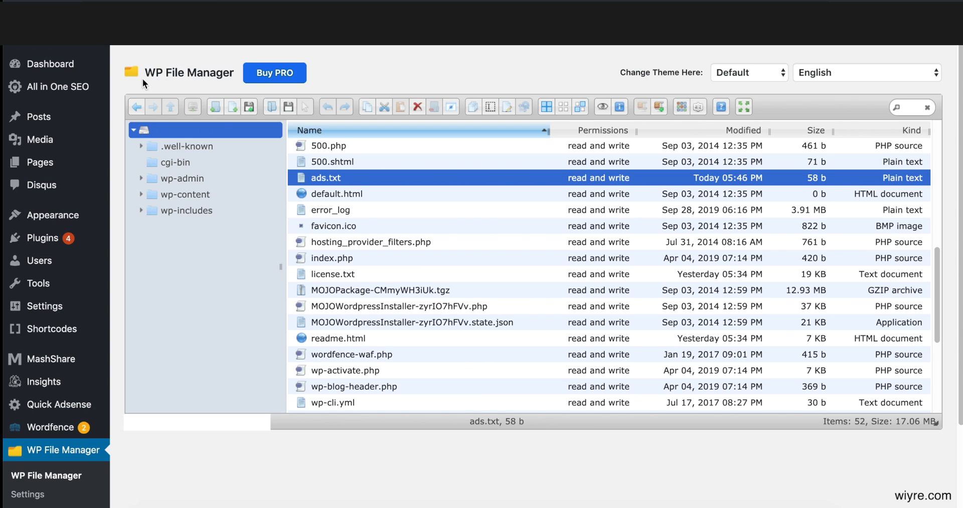
mouse_move(490, 74)
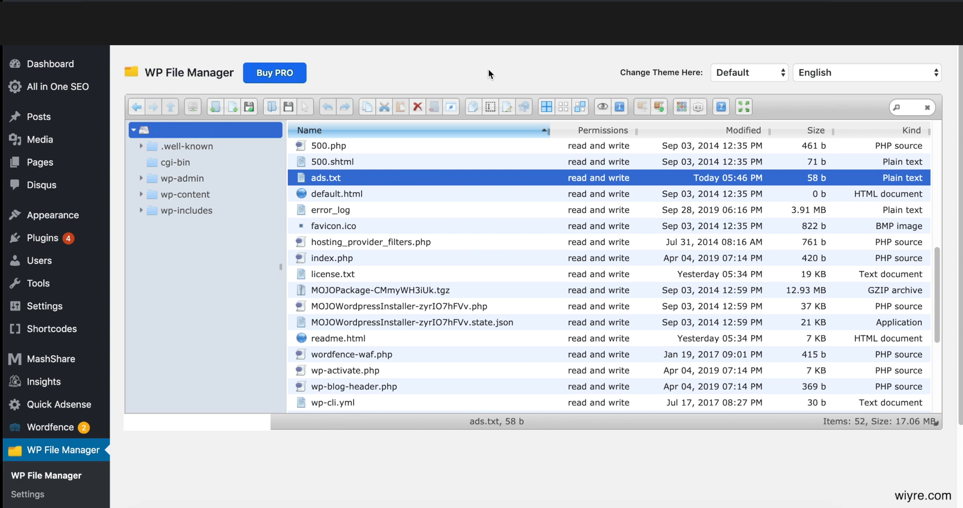
mouse_move(458, 67)
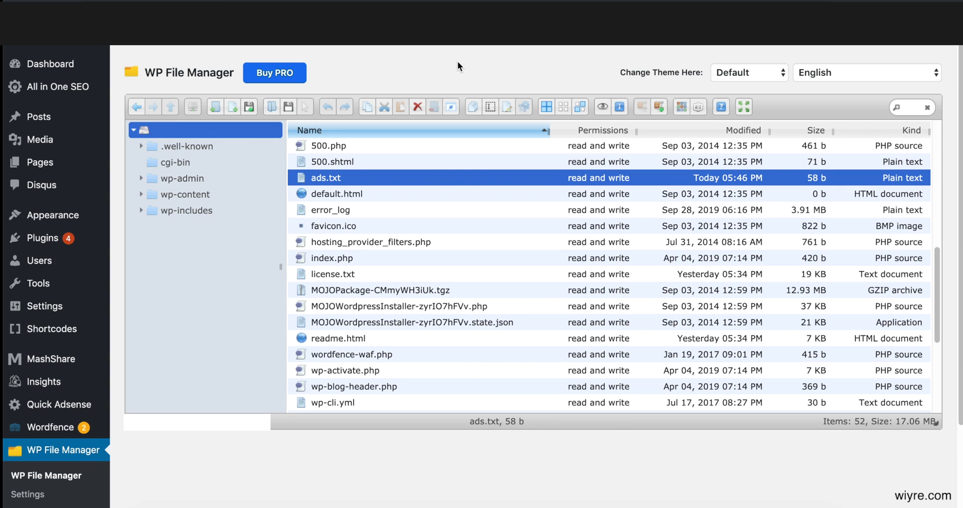
mouse_move(430, 62)
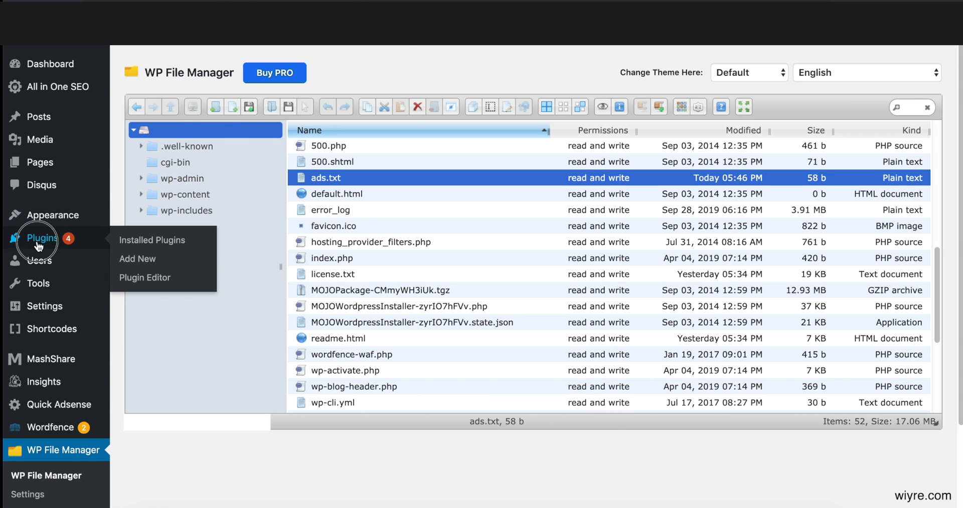
Step: Delete the WP File Manager plugin and its data from Installed Plugins
click(151, 240)
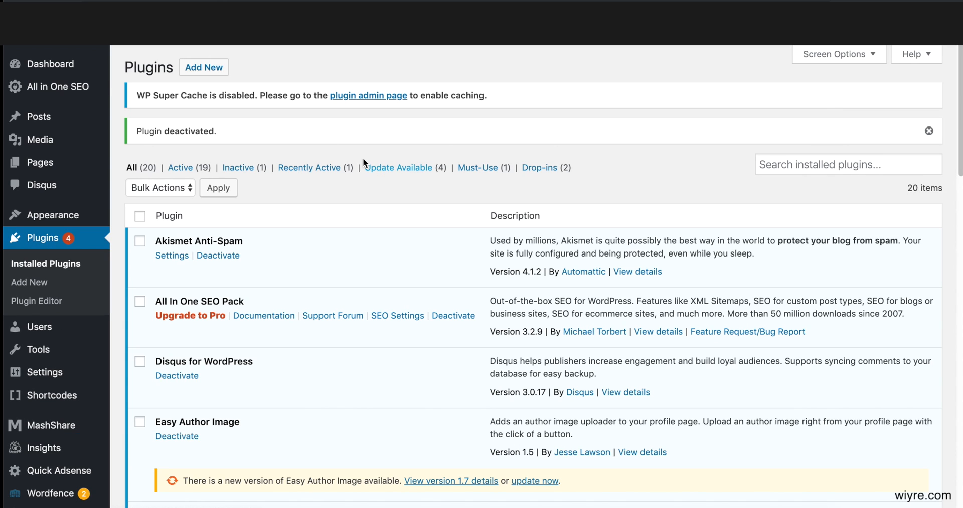
scroll(down, 3)
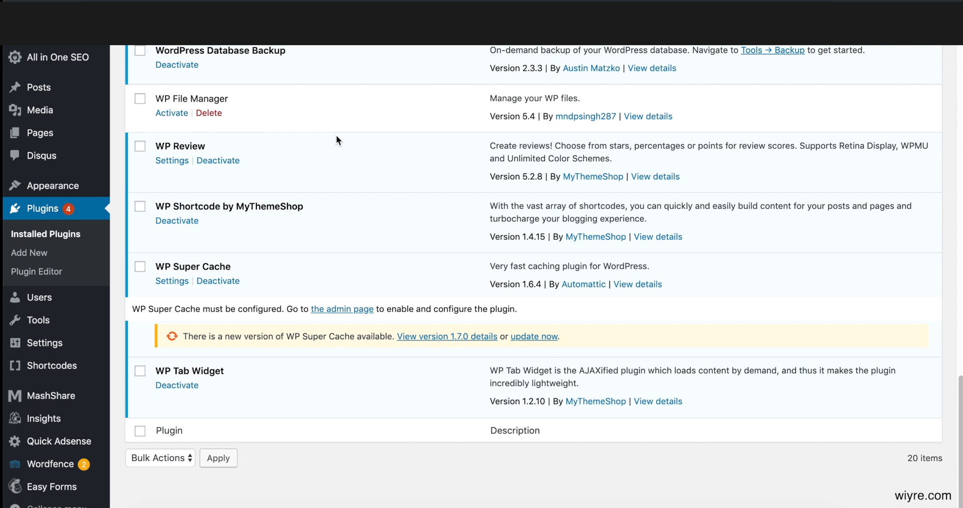
click(209, 112)
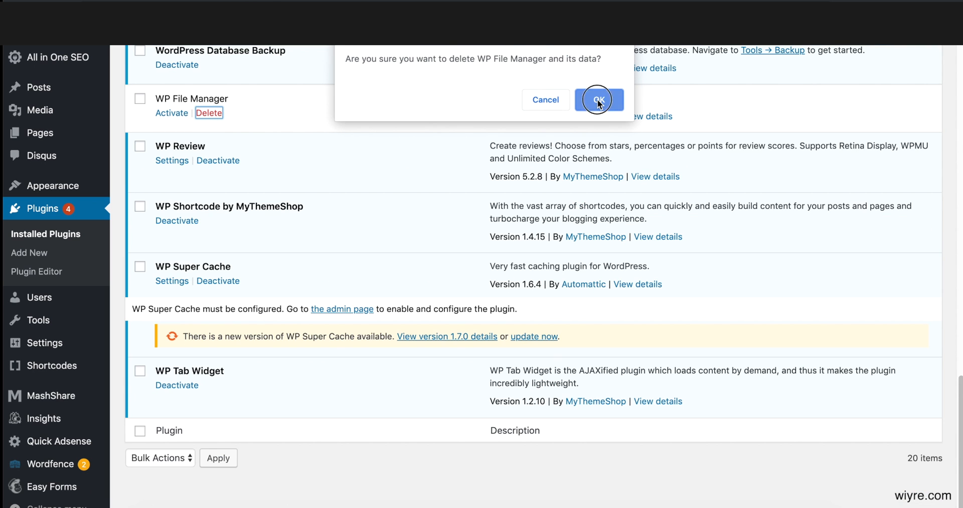
click(599, 99)
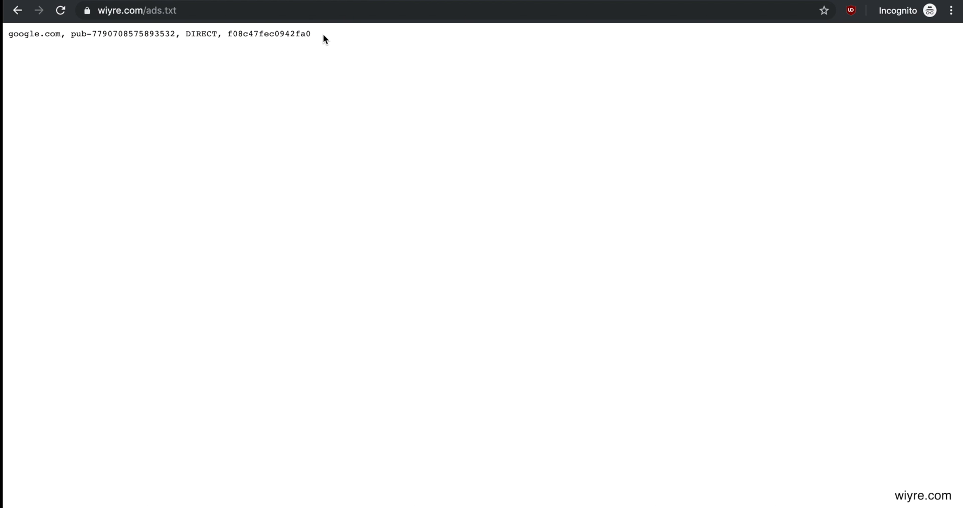
mouse_move(332, 58)
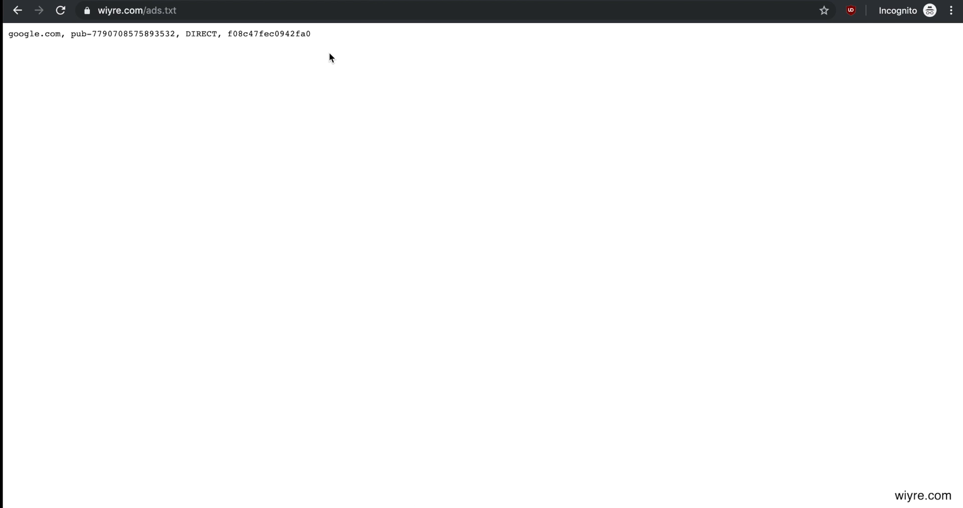